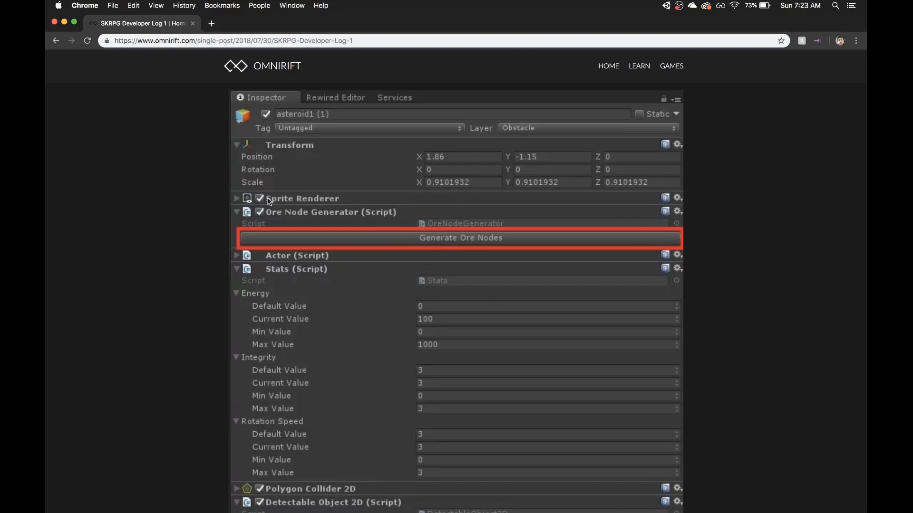
mouse_move(523, 234)
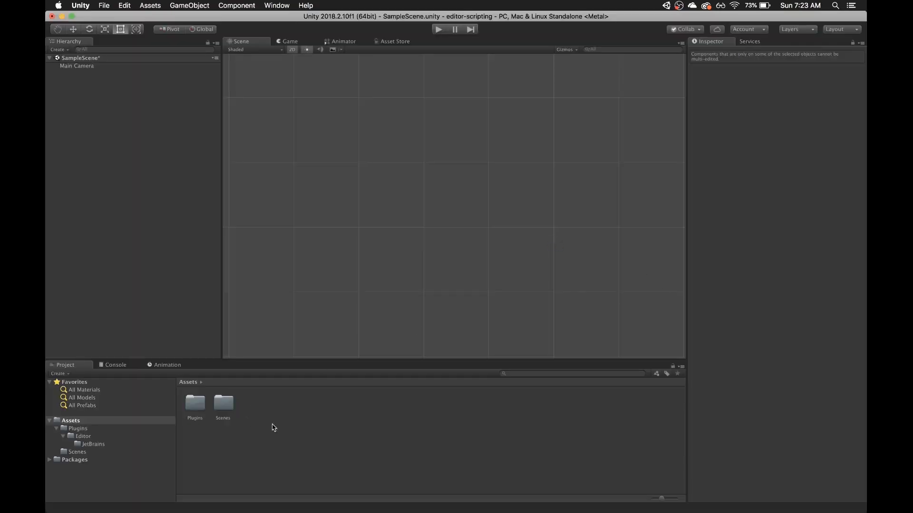
Step: Create a new C# script named PrintRandomInteger in the Assets folder
right_click(272, 428)
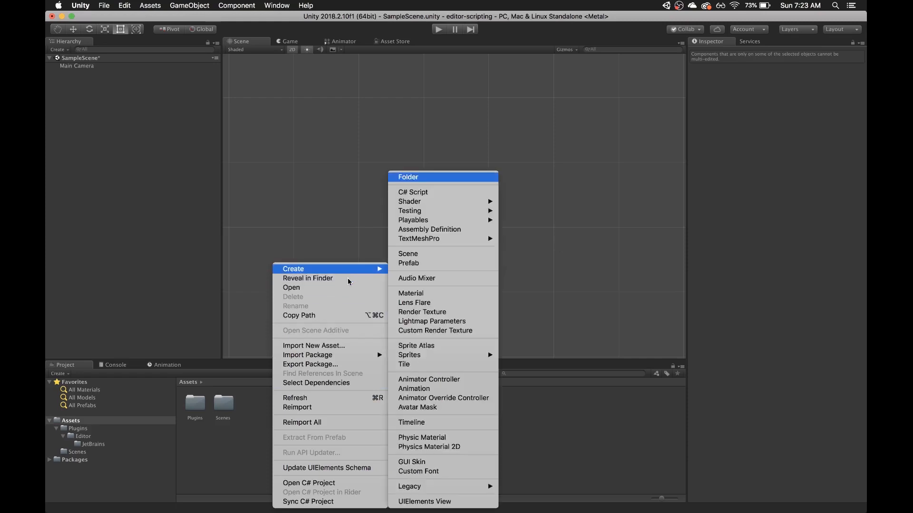
click(413, 192)
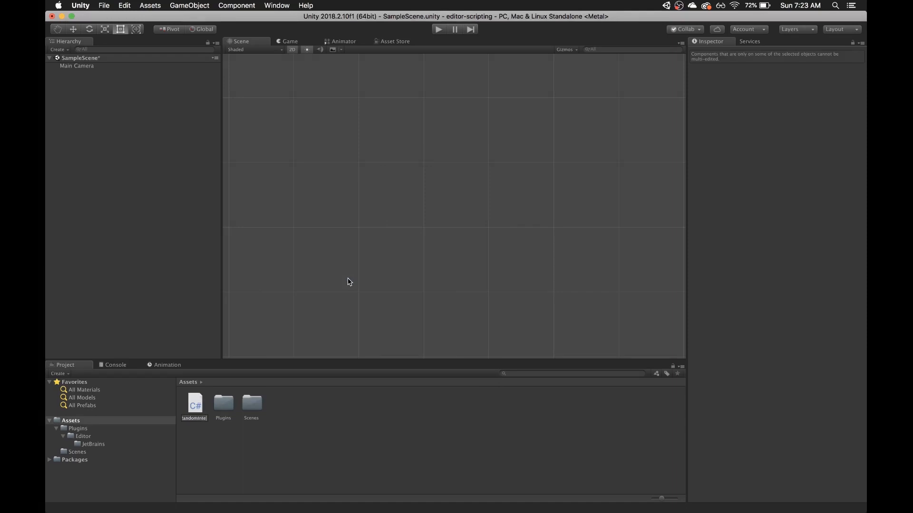
click(223, 404)
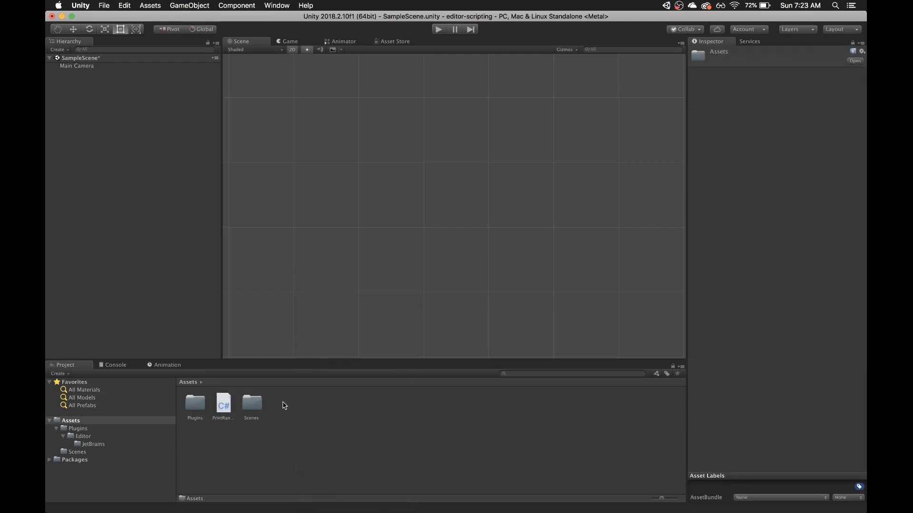
Step: Add an Editor folder in Assets containing a new PrintRandomIntegerEditor C# script
right_click(284, 406)
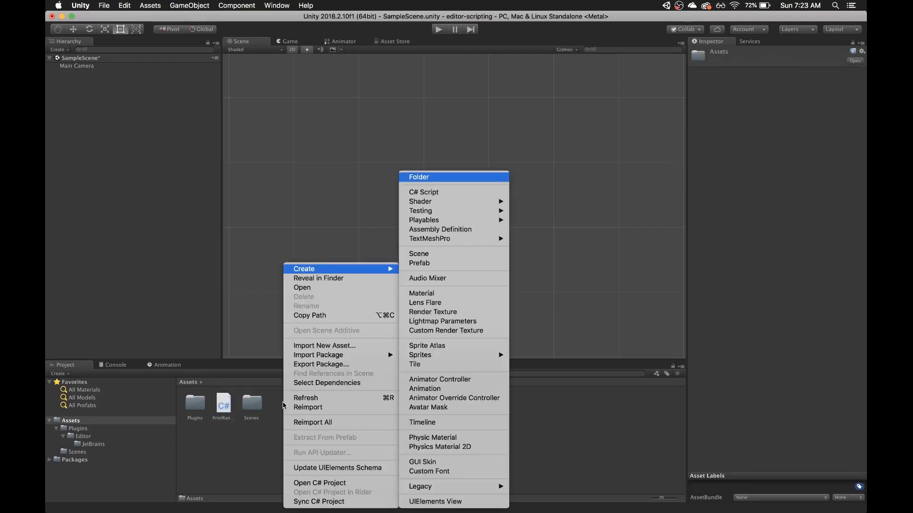
click(419, 177)
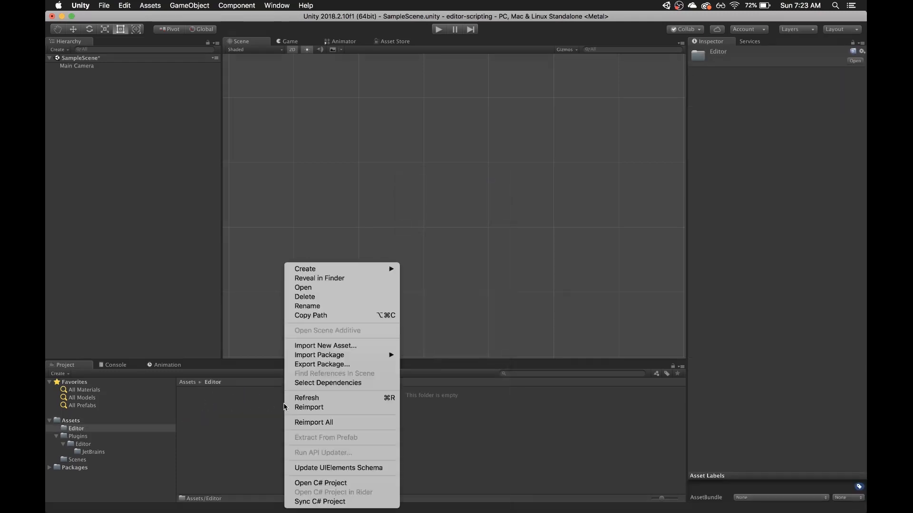
mouse_move(718, 239)
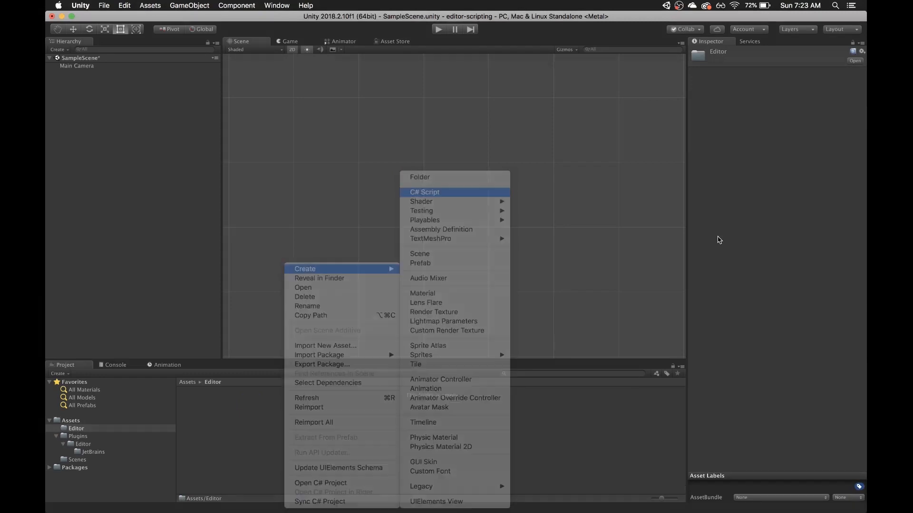
click(424, 192)
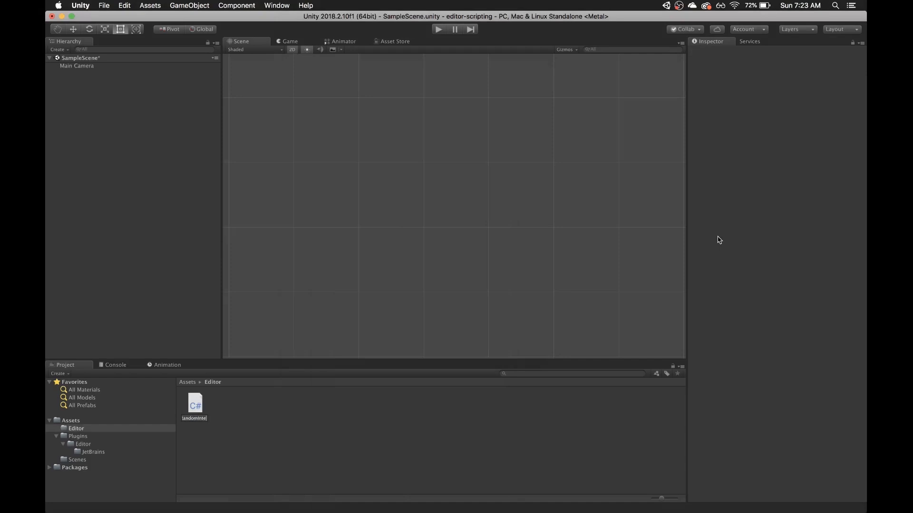
click(194, 406)
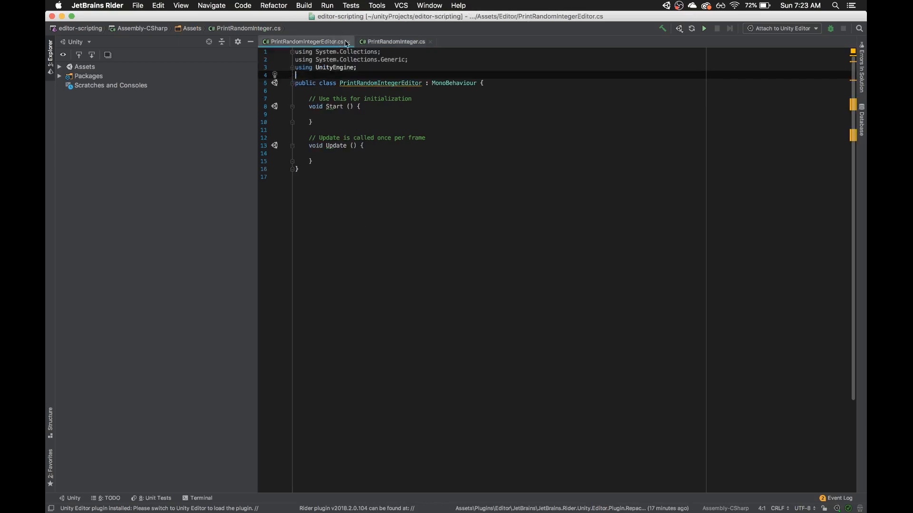
Step: Swap Start and Update for a public PrintRandomIntegerFunction calling print(Random.Range(0, 100))
click(396, 42)
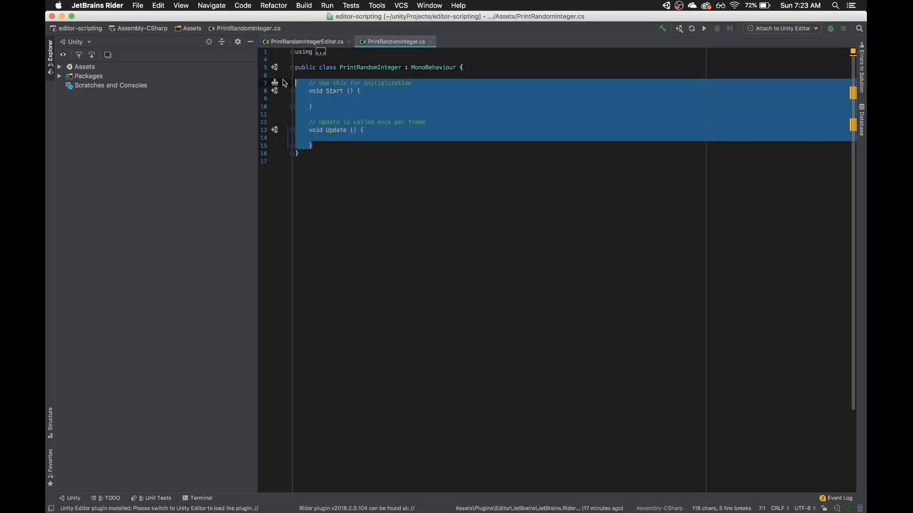
key(delete)
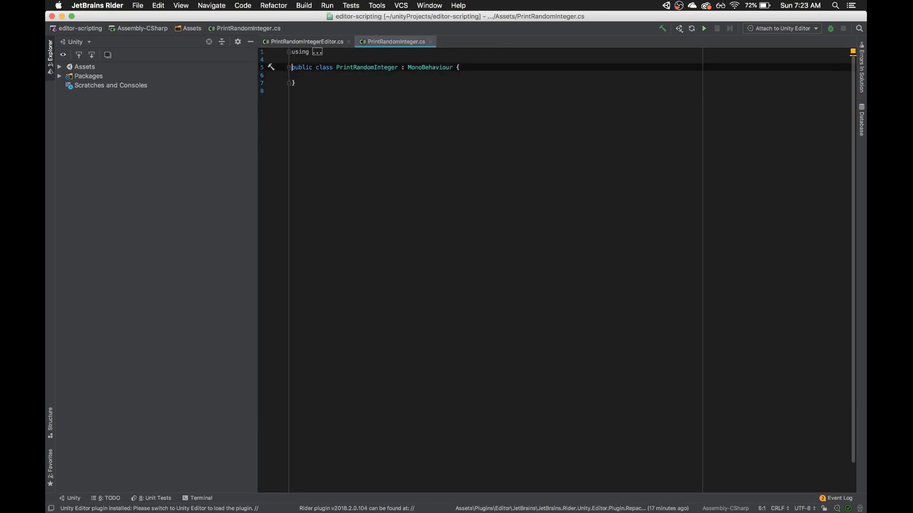
text(public void PrintRa)
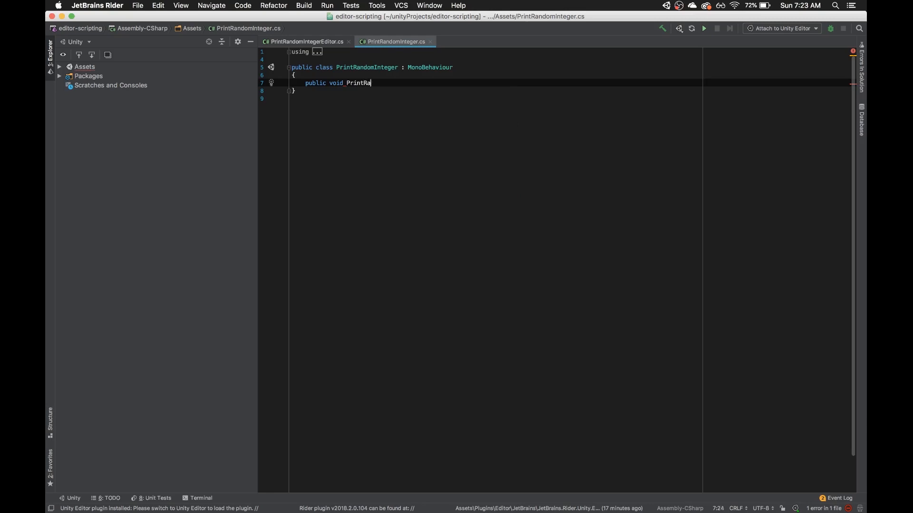
text(ndomIntegerFunction)
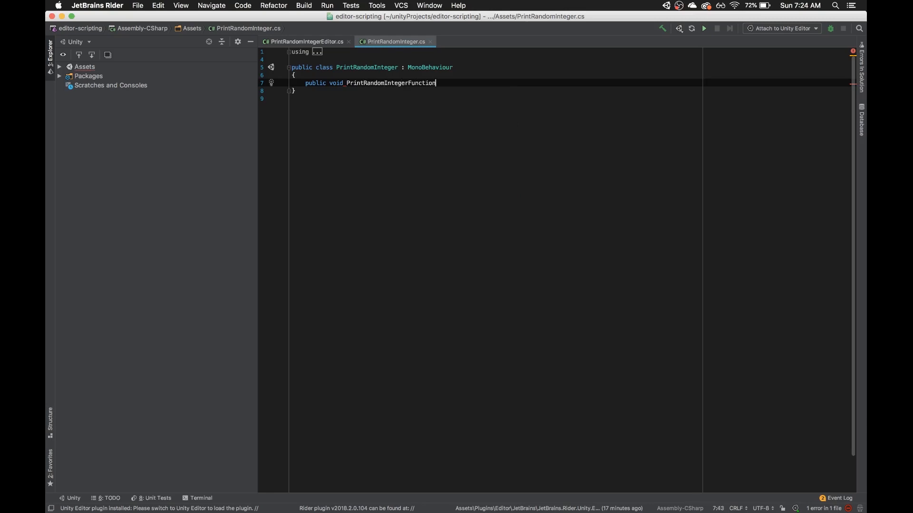
text(())
text(print(Random.Range(0, 100));)
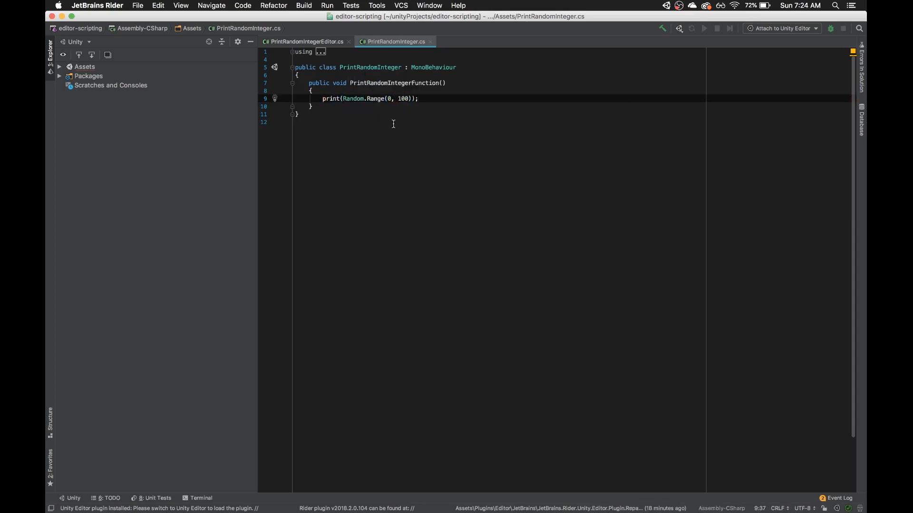
click(305, 41)
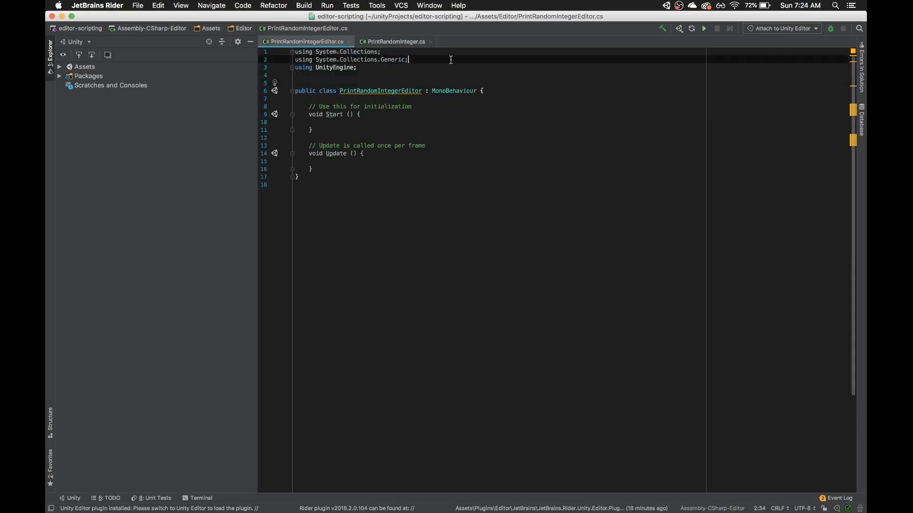
Step: Add using UnityEditor, derive from Editor, and replace Start/Update with public override OnInspectorGUI()
text(using UnityEngine;)
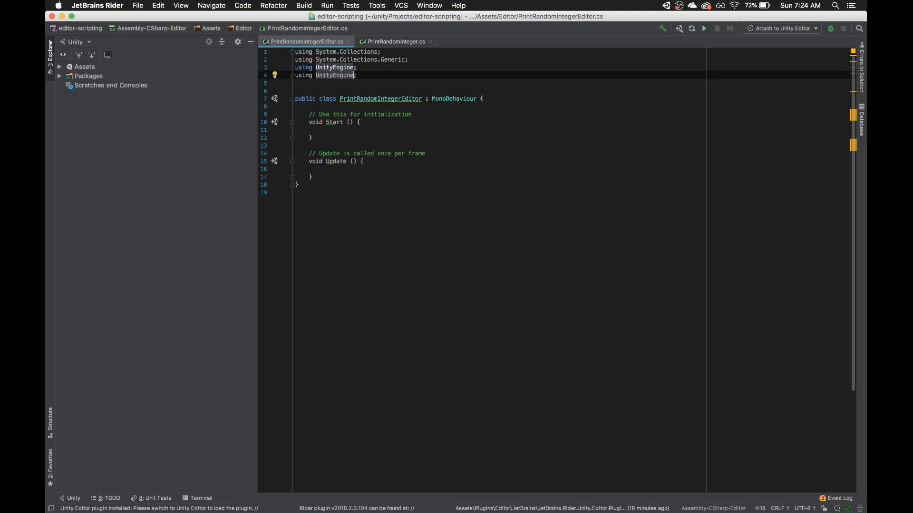
key(backspace)
text(ditor)
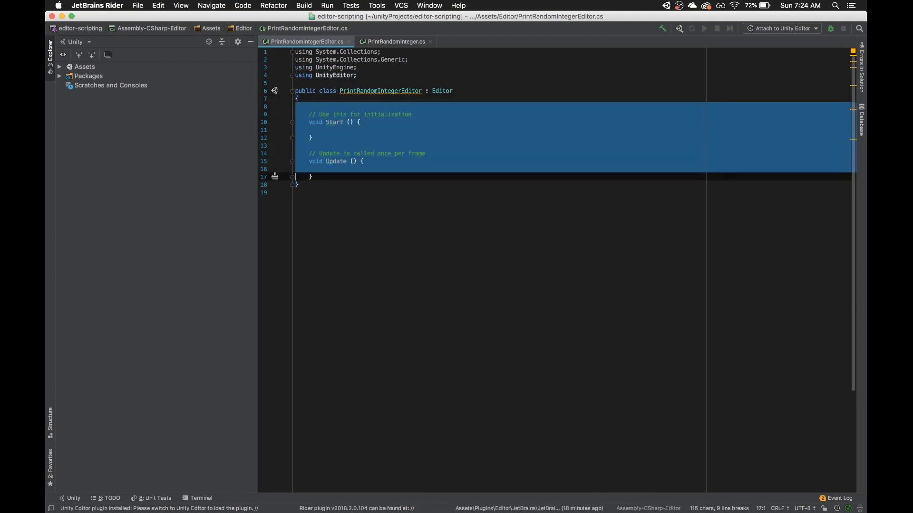
key(Delete)
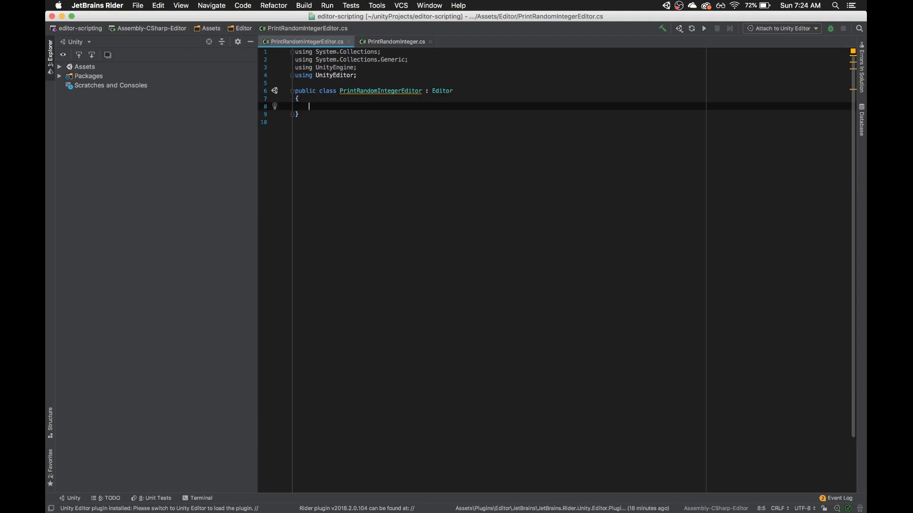
text(pub)
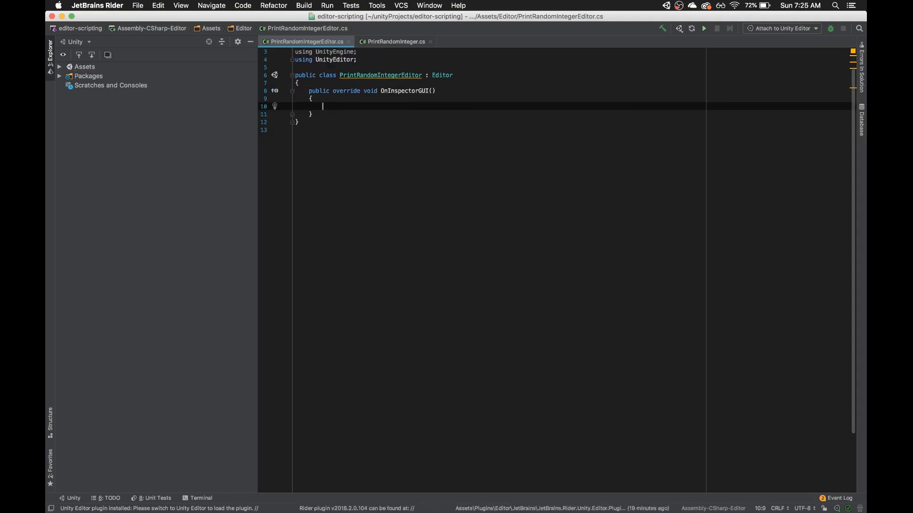
Step: Add a DrawDefaultInspector(); call inside OnInspectorGUI
text(DrawDefaultInspector()
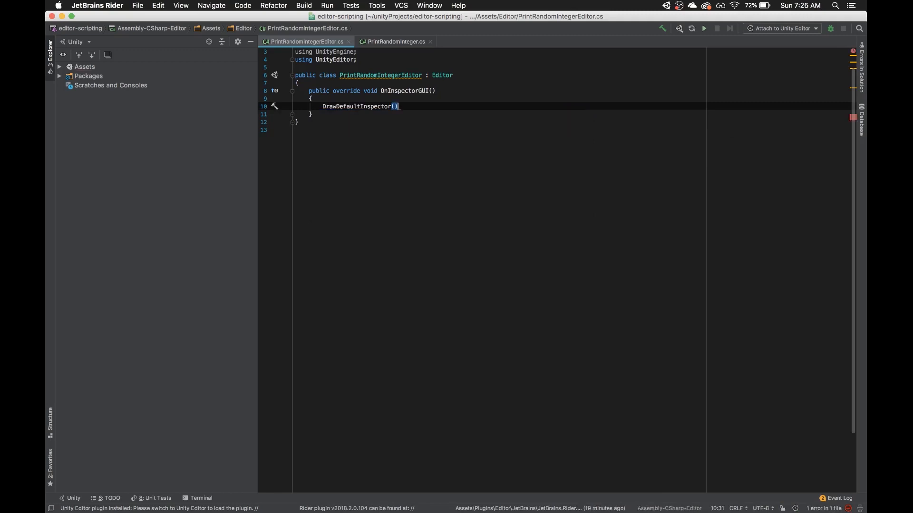
text(;)
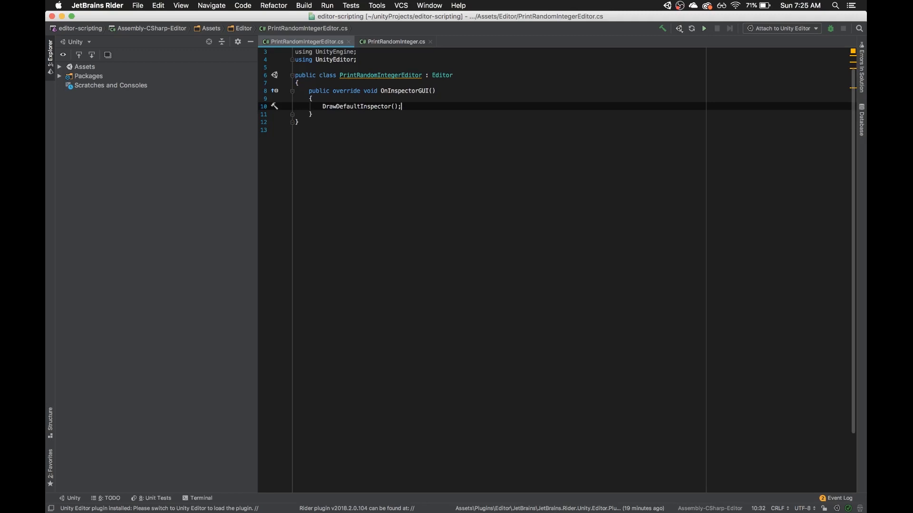
mouse_move(352, 98)
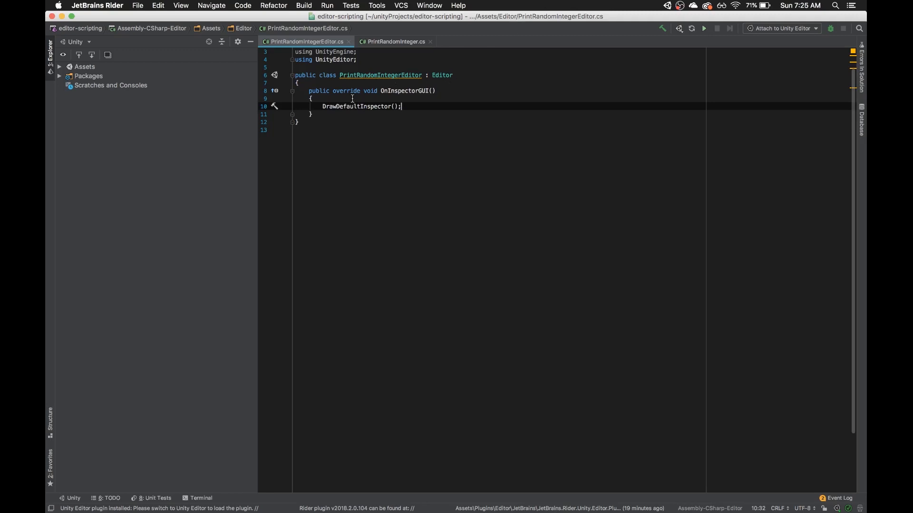
mouse_move(381, 68)
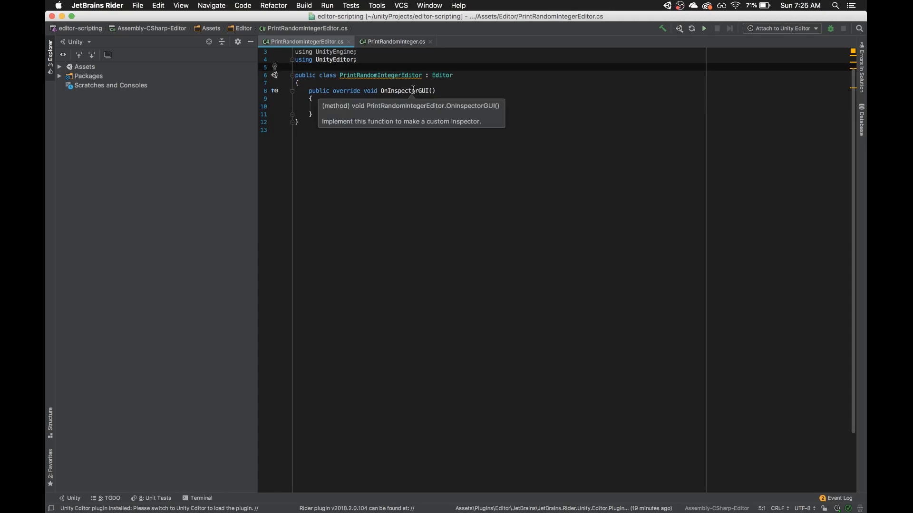
Step: Add the [CustomEditor(typeof(PrintRandomInteger))] attribute above the PrintRandomIntegerEditor class
text([CustomEditor(typeof()
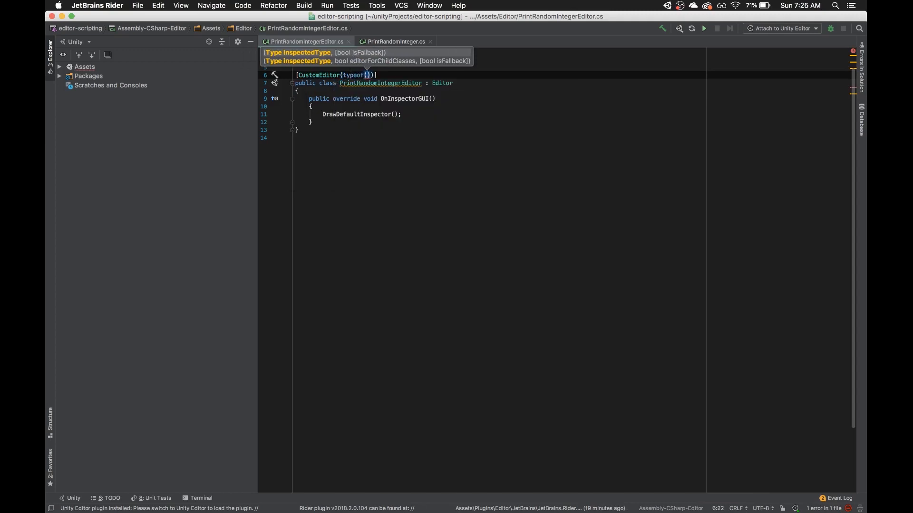
text(PrintRa)
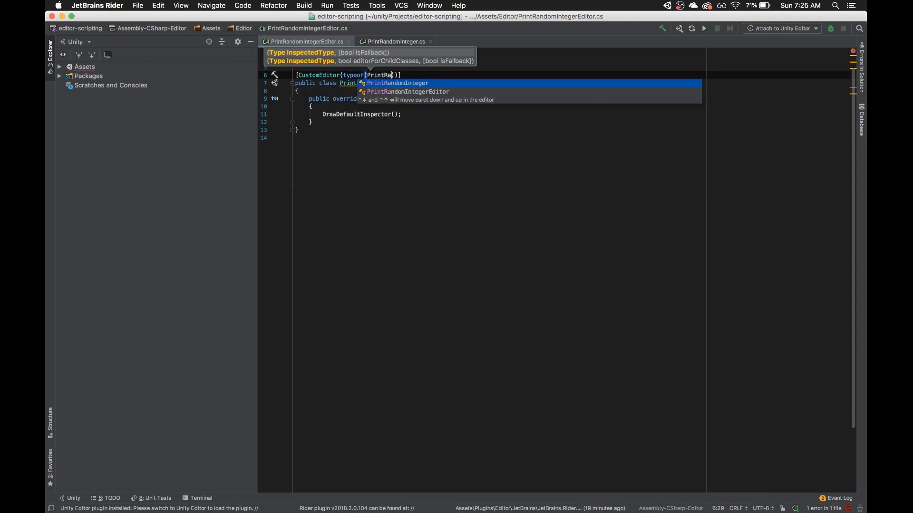
key(Return)
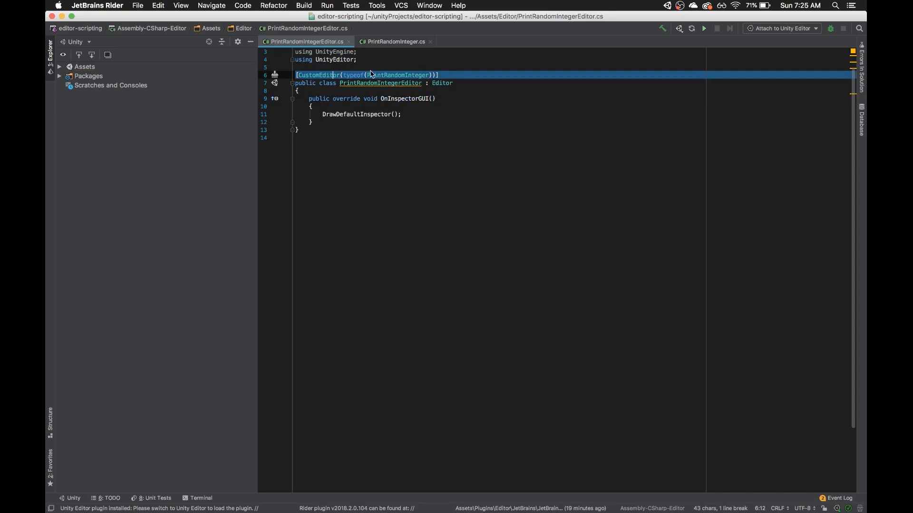
click(516, 96)
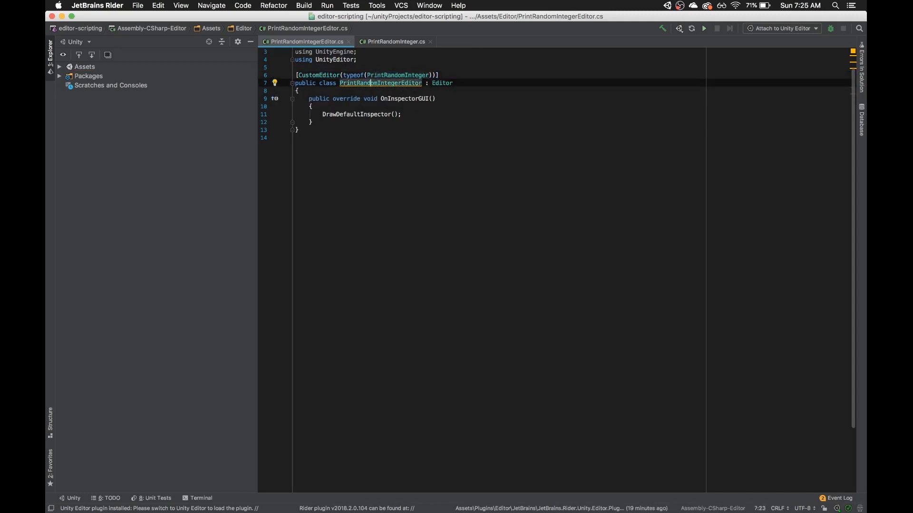
click(401, 115)
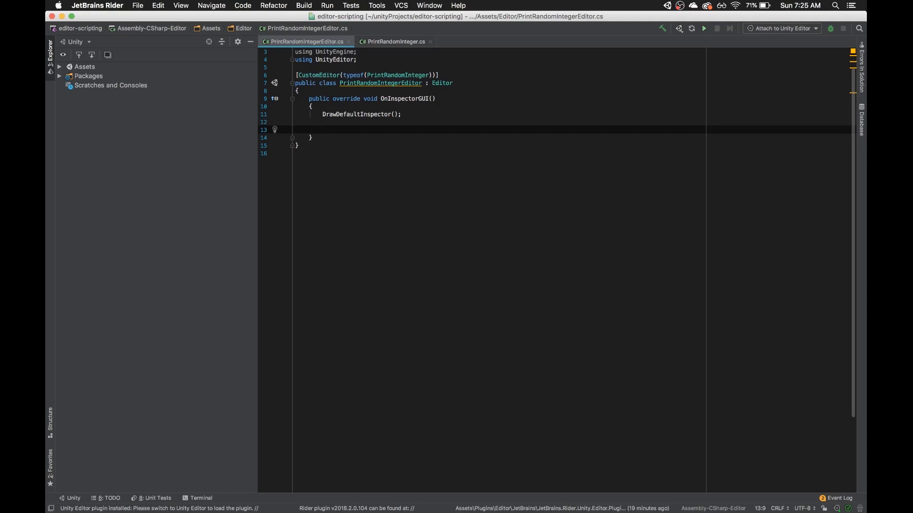
Step: Declare PrintRandomInteger myScript = (PrintRandomInteger) target; in OnInspectorGUI, then start a new line
text(R)
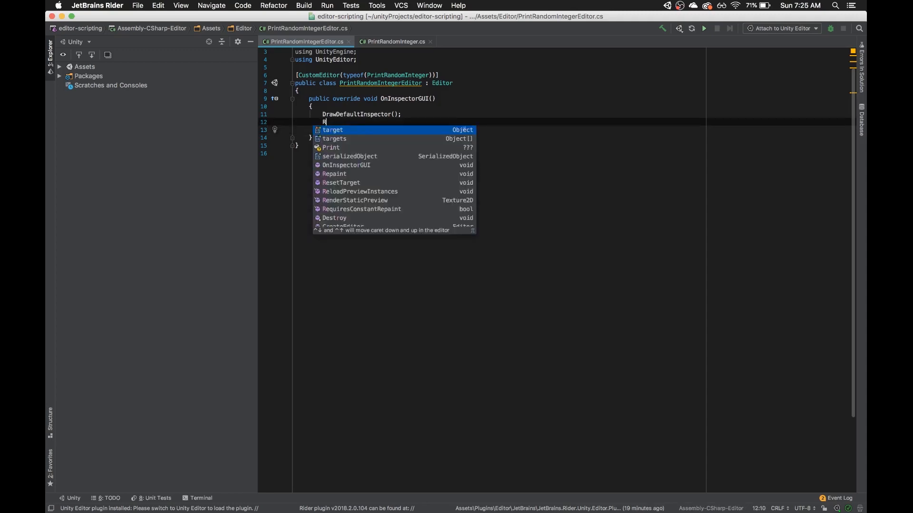
text(PrintRandomInteger)
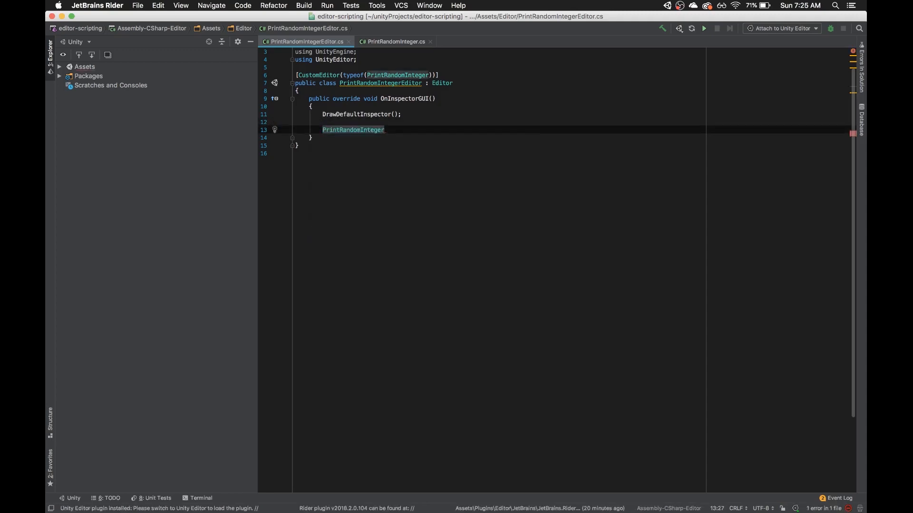
text(myScript =)
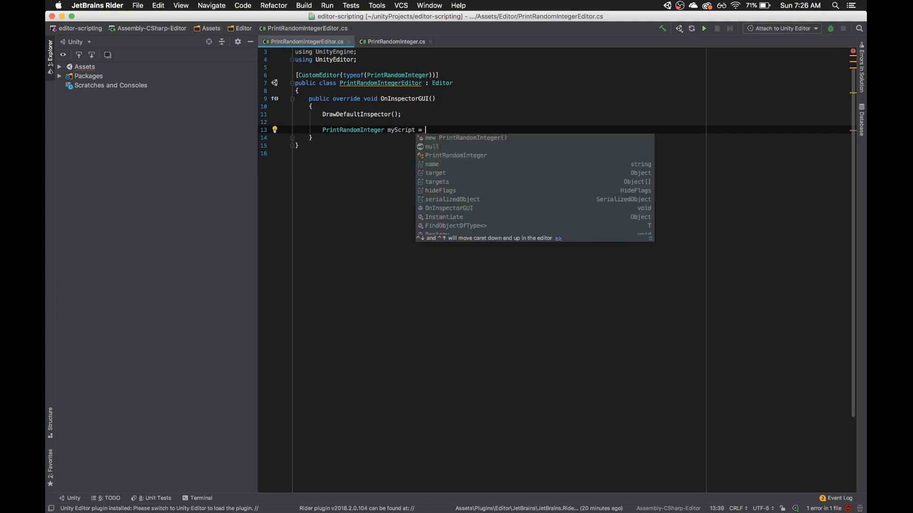
text((PrintRandomInteger))
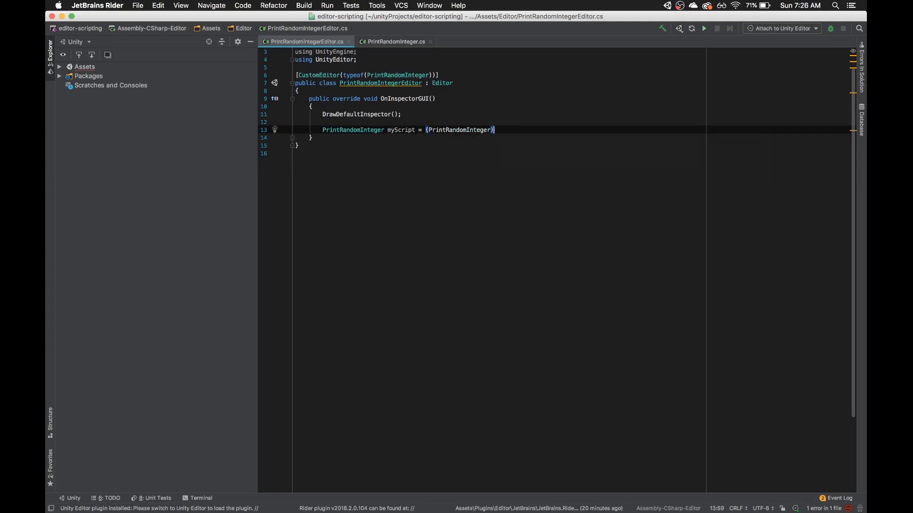
text(target;)
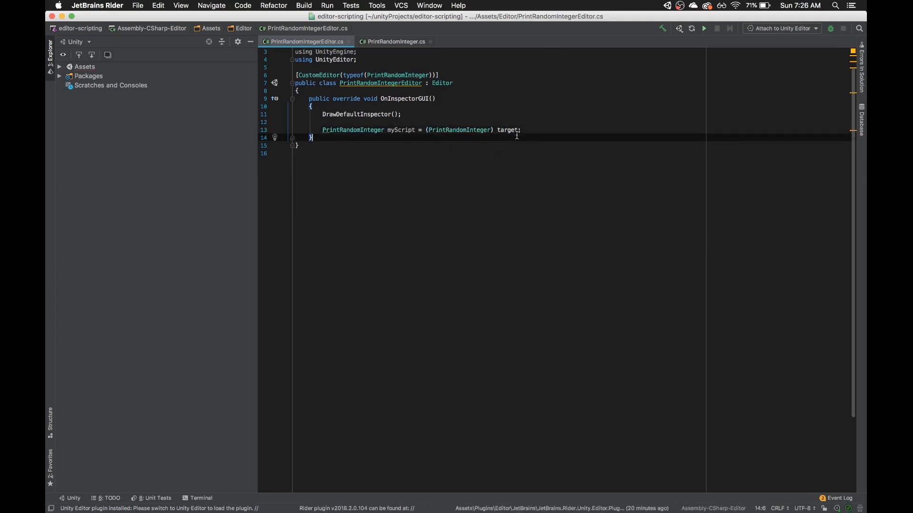
mouse_move(506, 129)
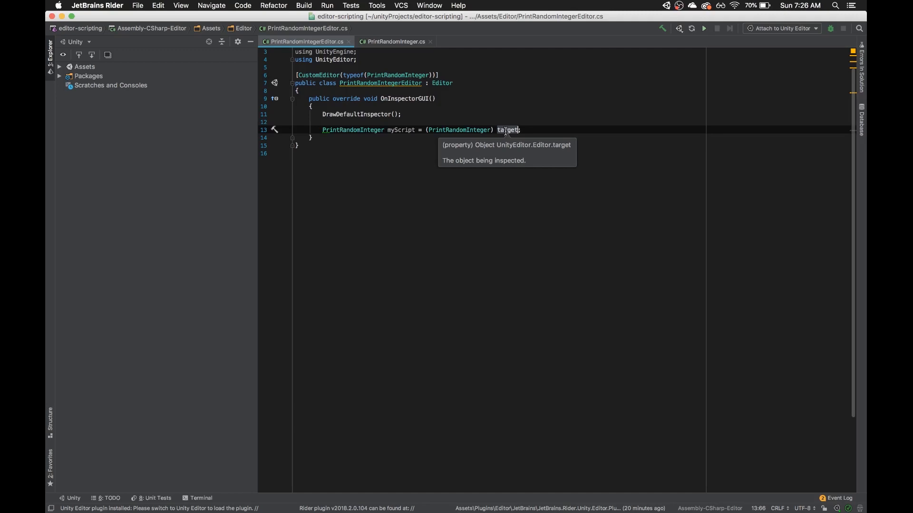
click(521, 129)
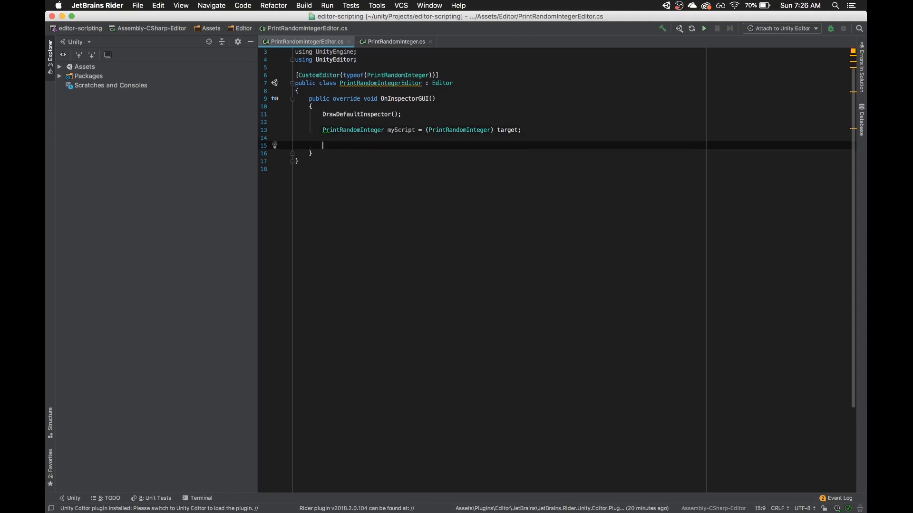
Step: Add an if (GUILayout.Button("Print Random Integer")) block calling myScript.PrintRandomIntegerFunction()
text(if ()
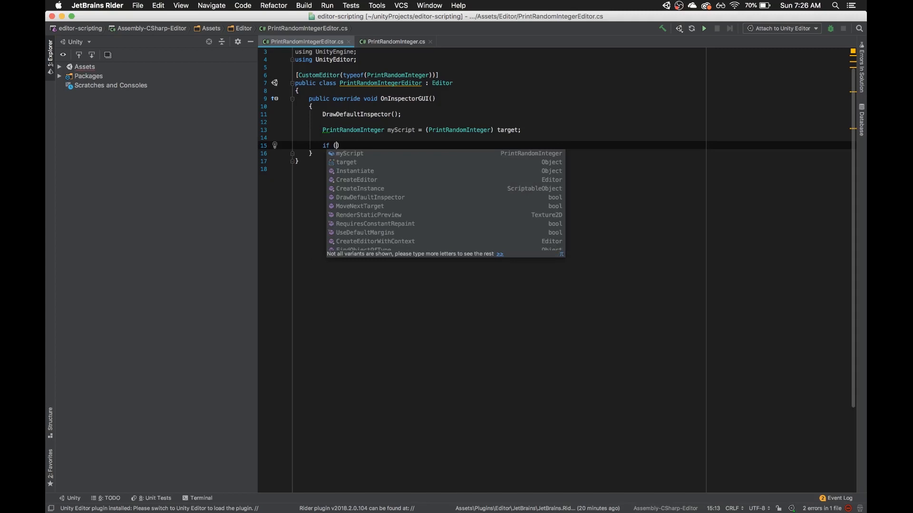
text(GUILayout.Biu)
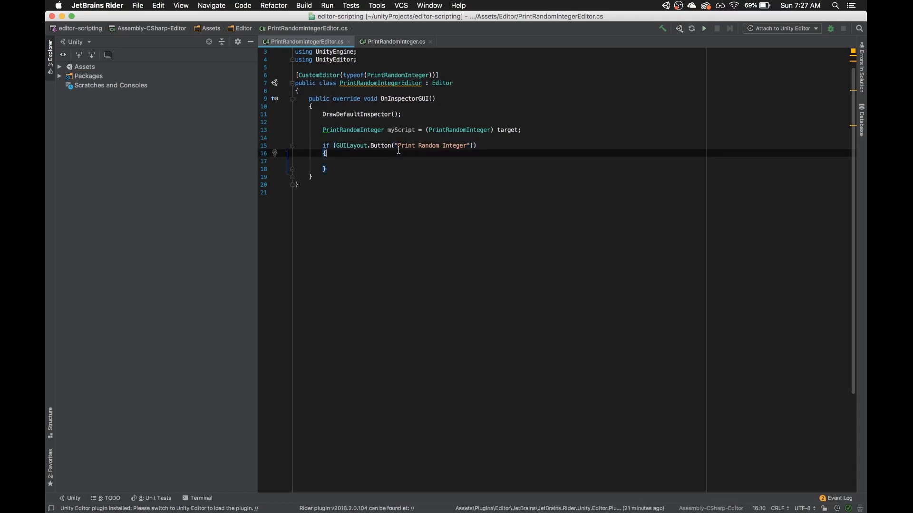
double_click(430, 145)
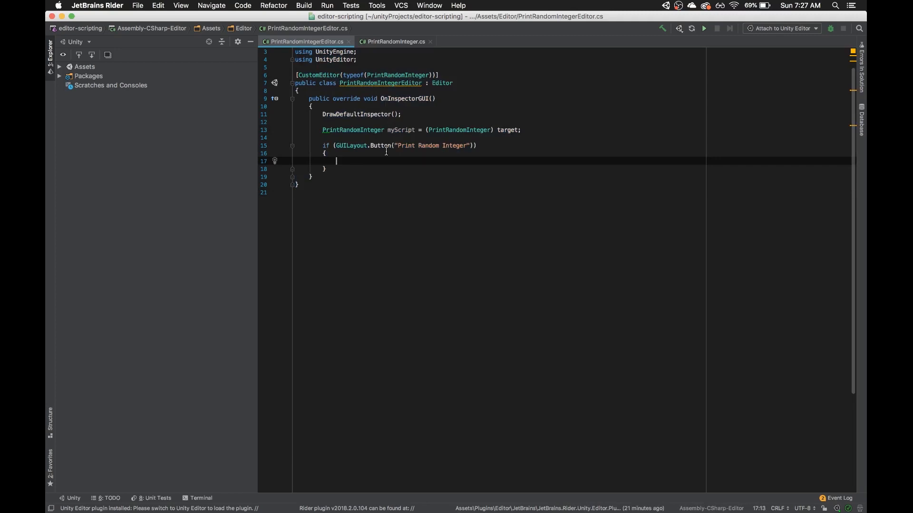
mouse_move(408, 169)
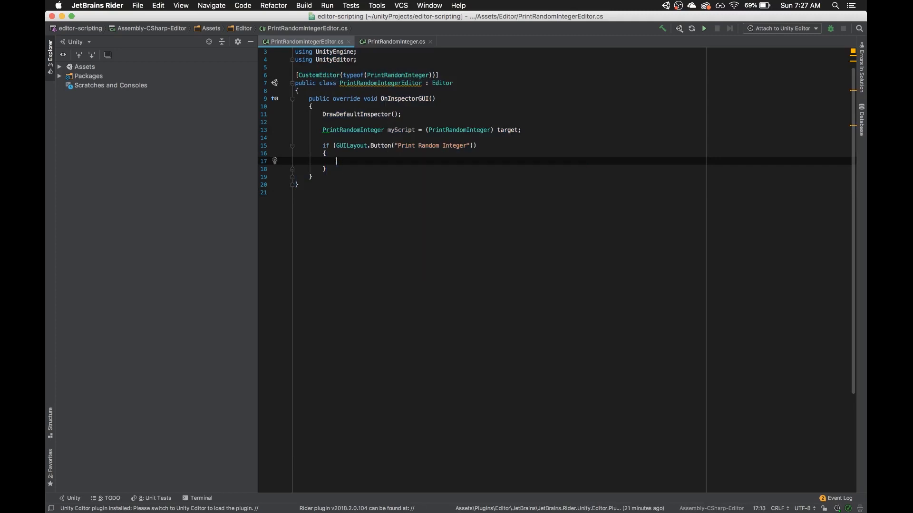
text(myscr)
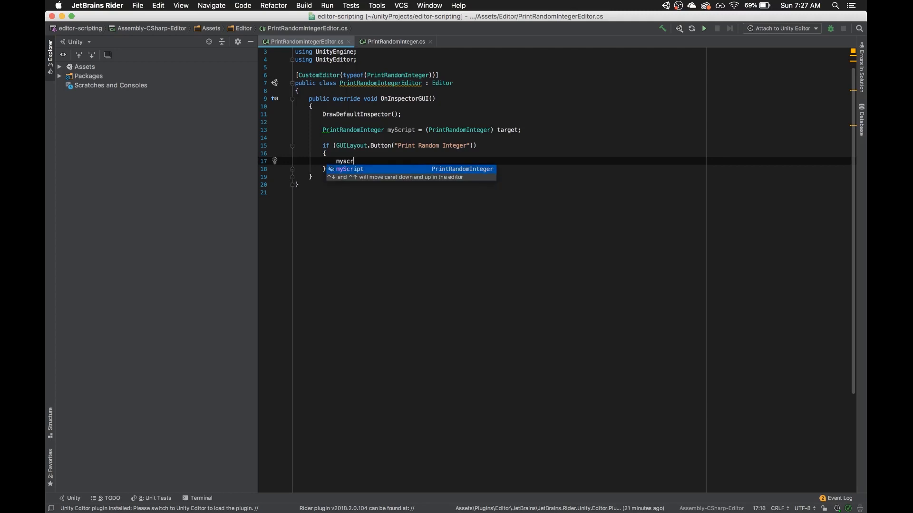
text(.PrintRandomIntegerFunction();)
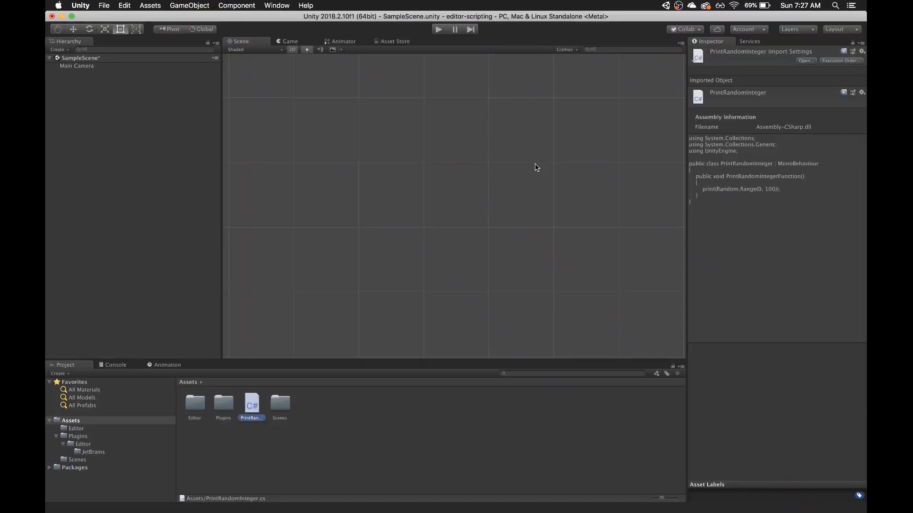
Step: Press the Print Random Integer inspector button and check the Console shows 86 and 76
click(148, 165)
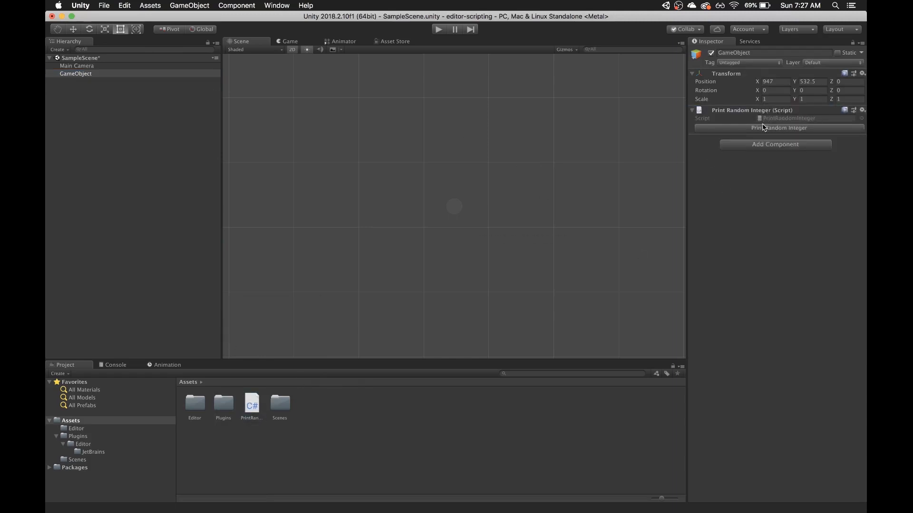
click(116, 365)
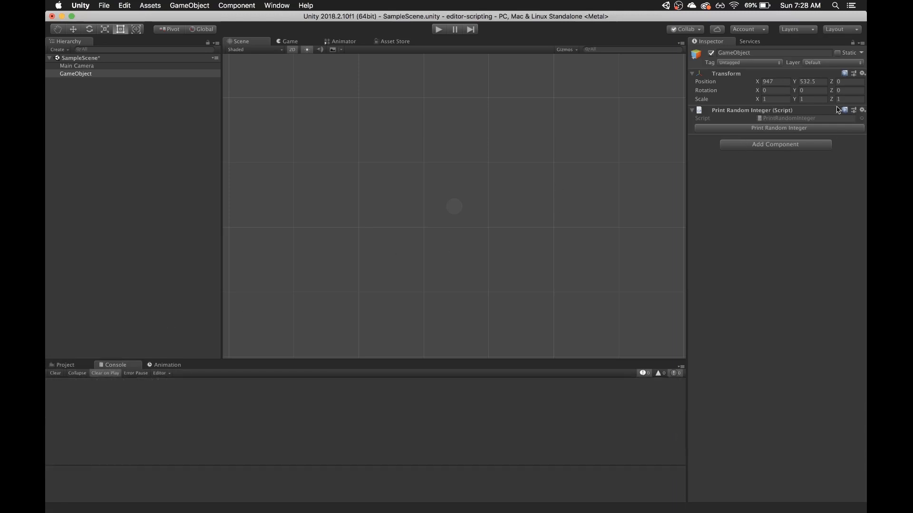
click(778, 127)
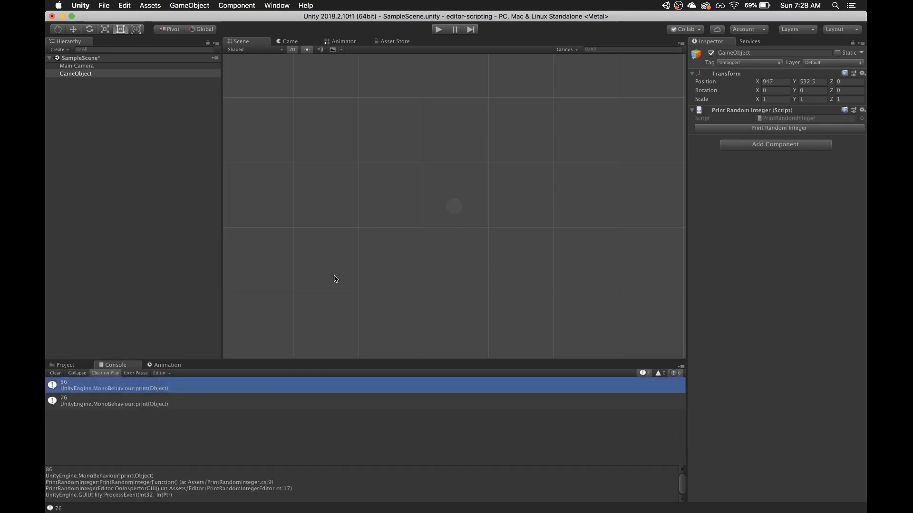
click(81, 86)
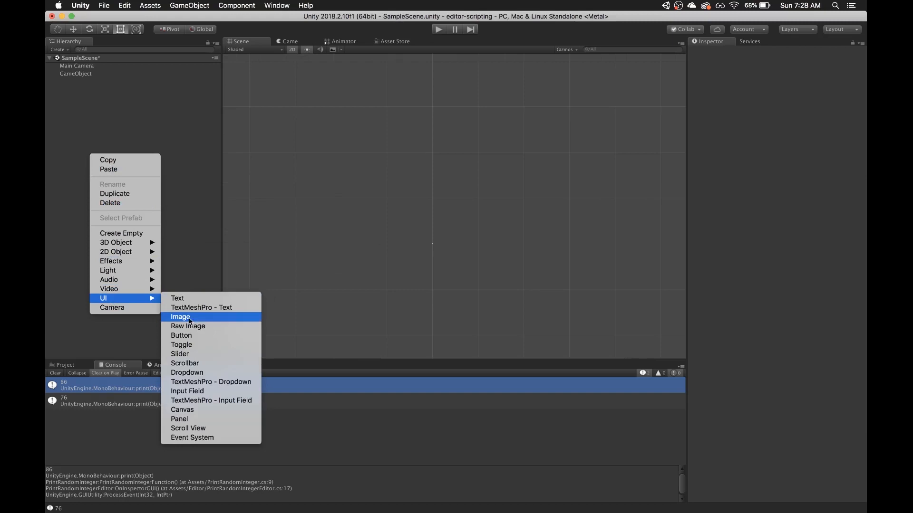
Step: Add a UI Text element under a new Canvas and adjust it in the Inspector
click(176, 298)
text(50)
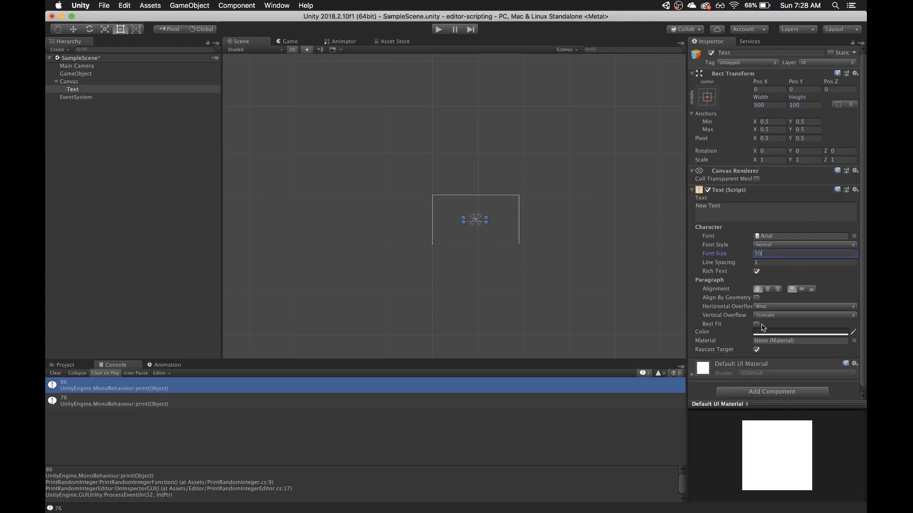
click(801, 332)
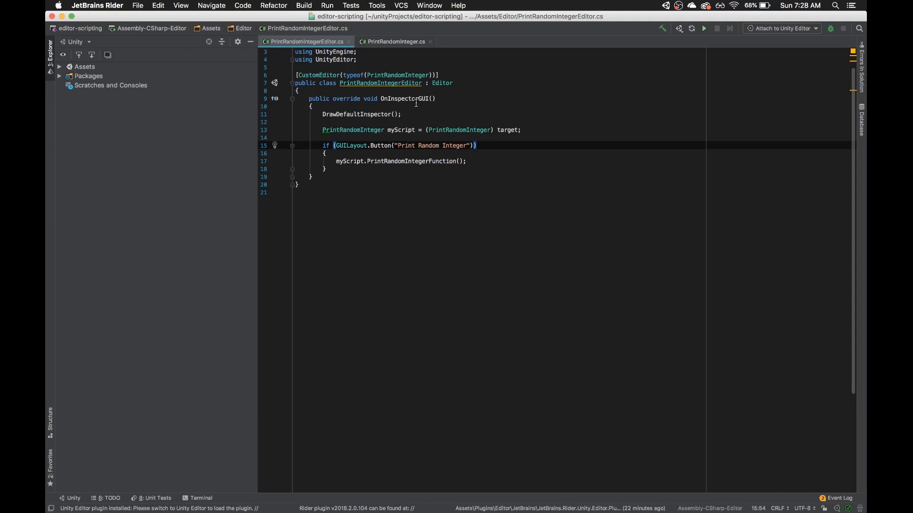
Step: In PrintRandomInteger.cs, assign Random.Range(0, 100).ToString() to uiText.text instead of printing
click(395, 41)
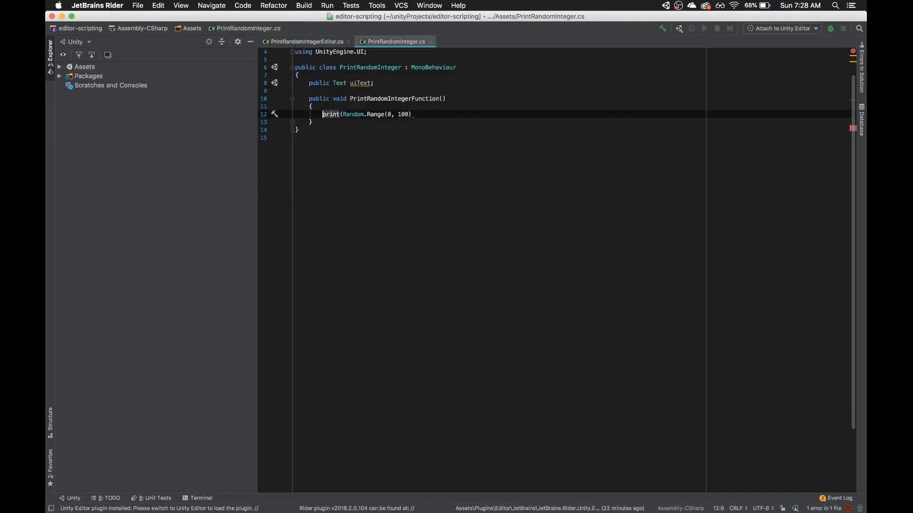
text(uiText.text =)
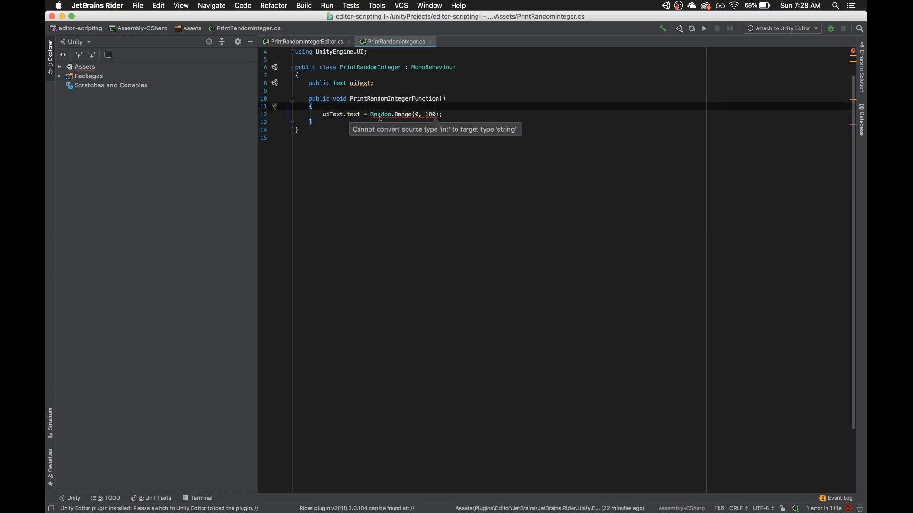
text(.ToString())
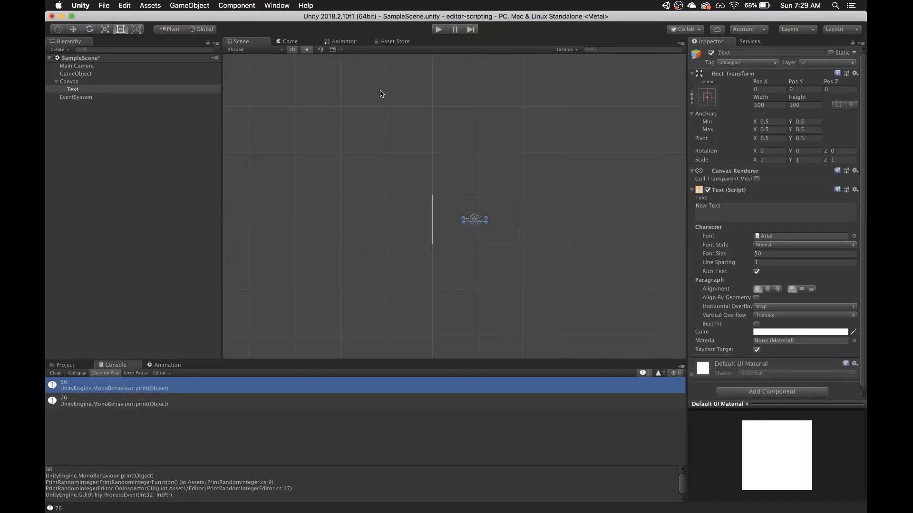
Step: Link the Text object to GameObject's Ui Text field and generate a random number, showing 53
click(72, 89)
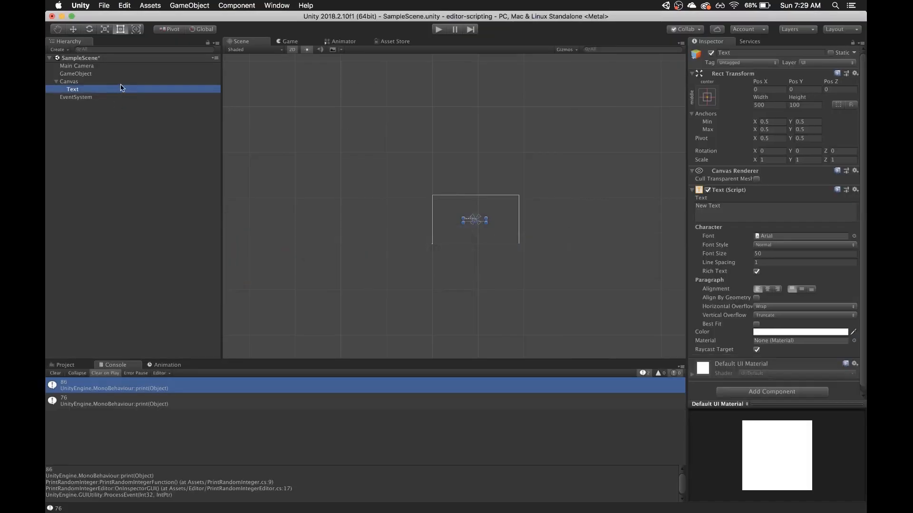
click(76, 73)
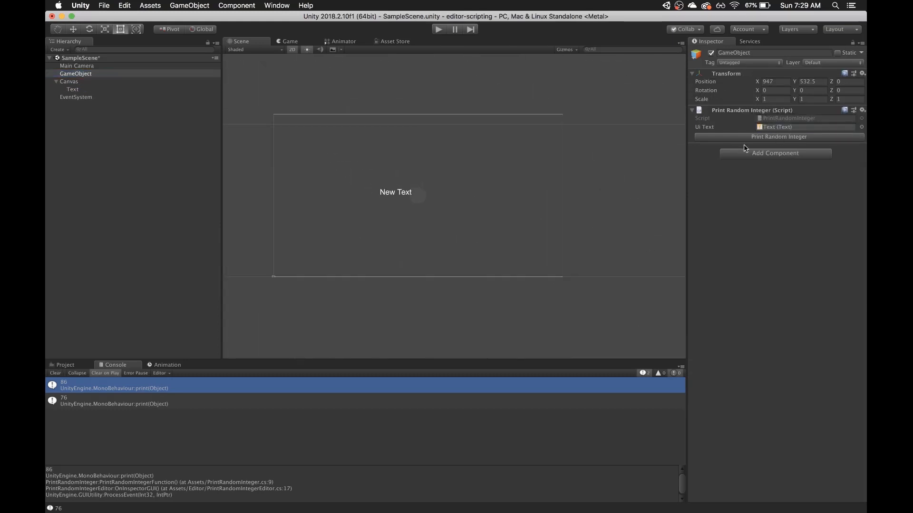
click(68, 81)
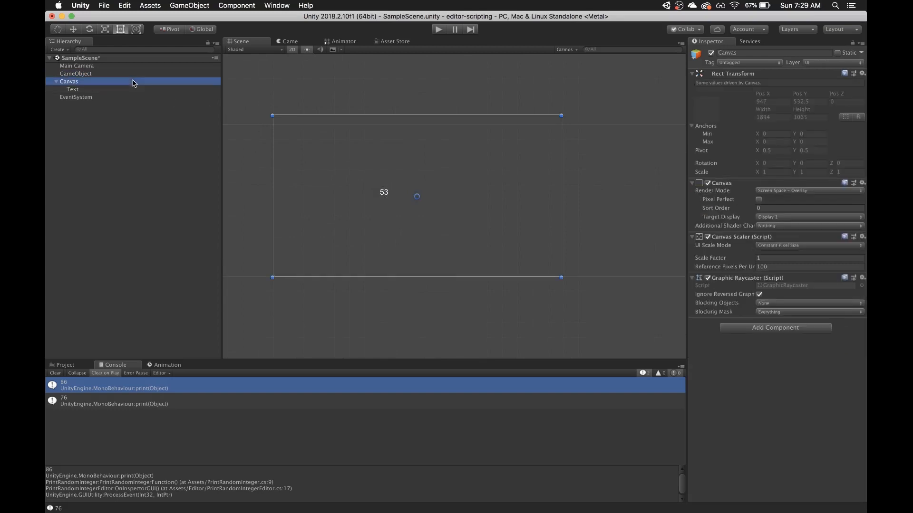
click(72, 88)
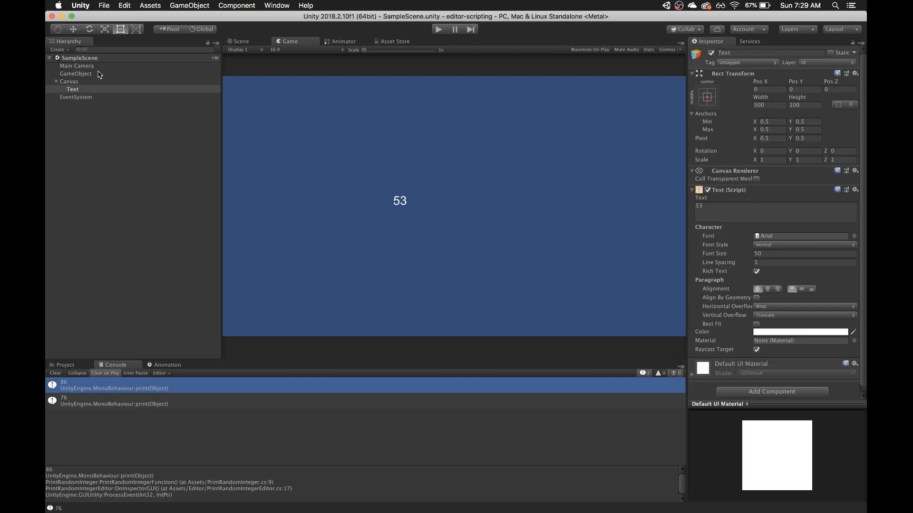
Step: Regenerate the random number while switching between Game and Scene views, getting 78 then 30
click(75, 74)
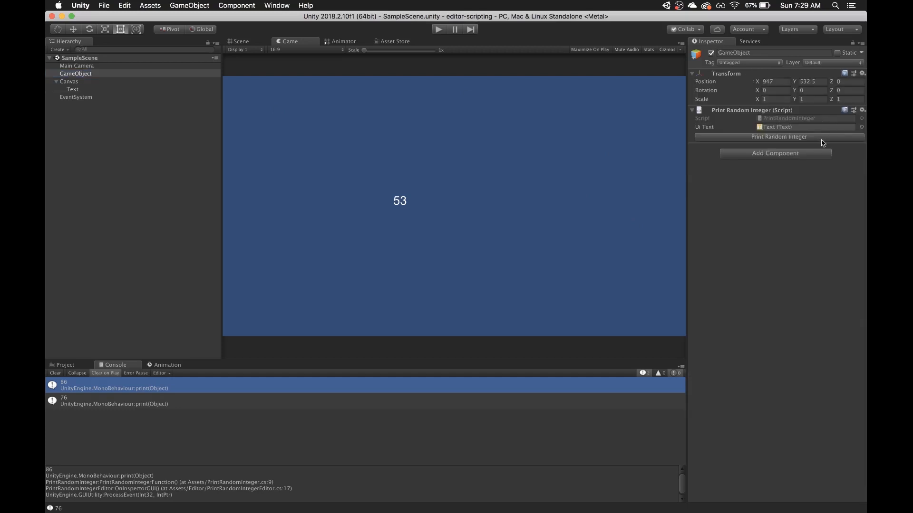
click(243, 50)
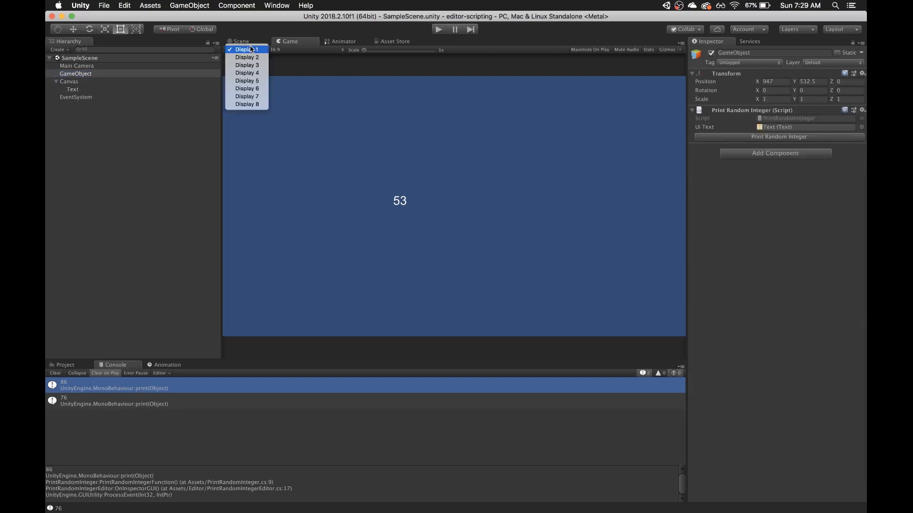
click(73, 89)
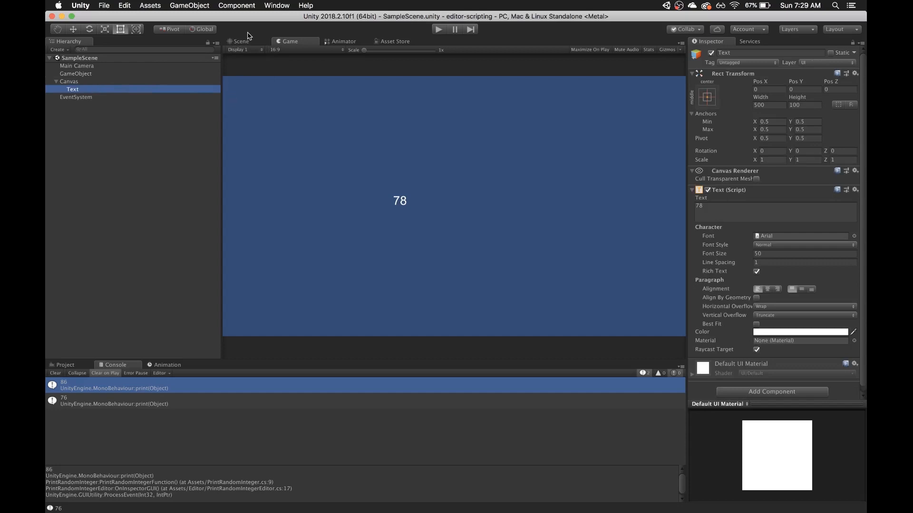
click(76, 73)
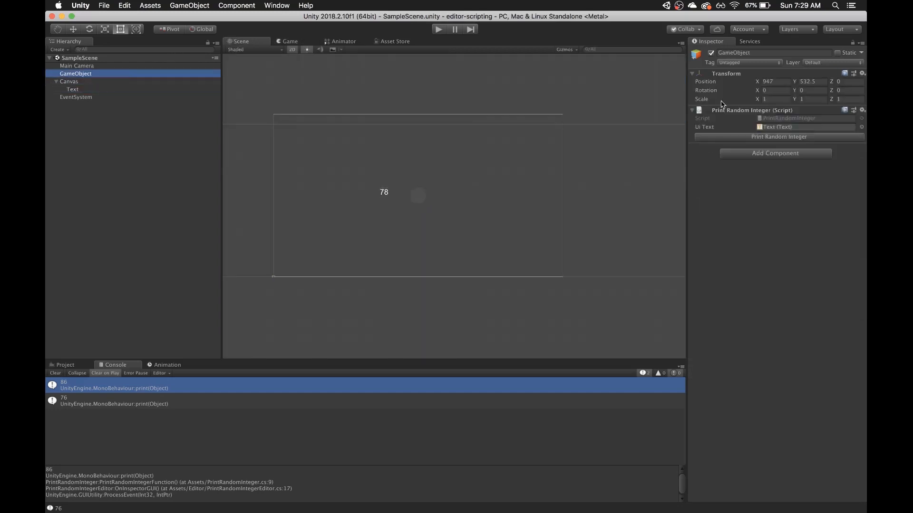
click(73, 89)
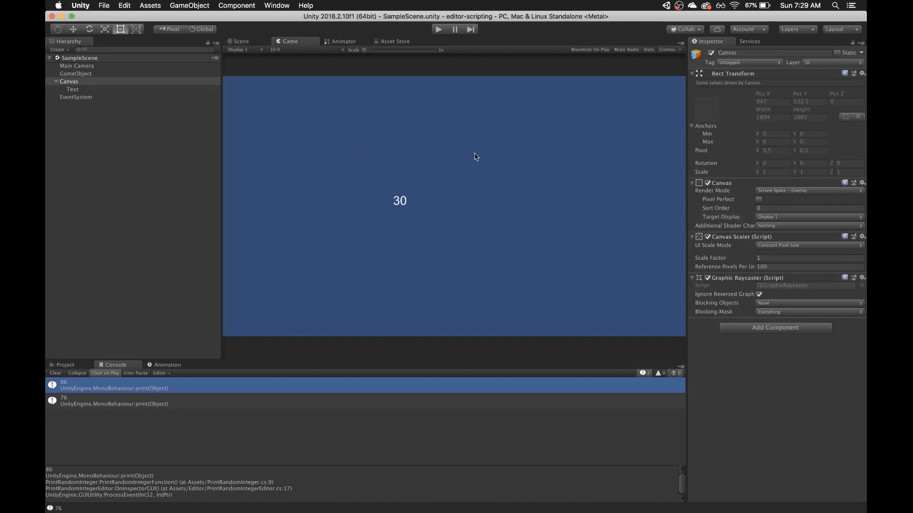
mouse_move(497, 194)
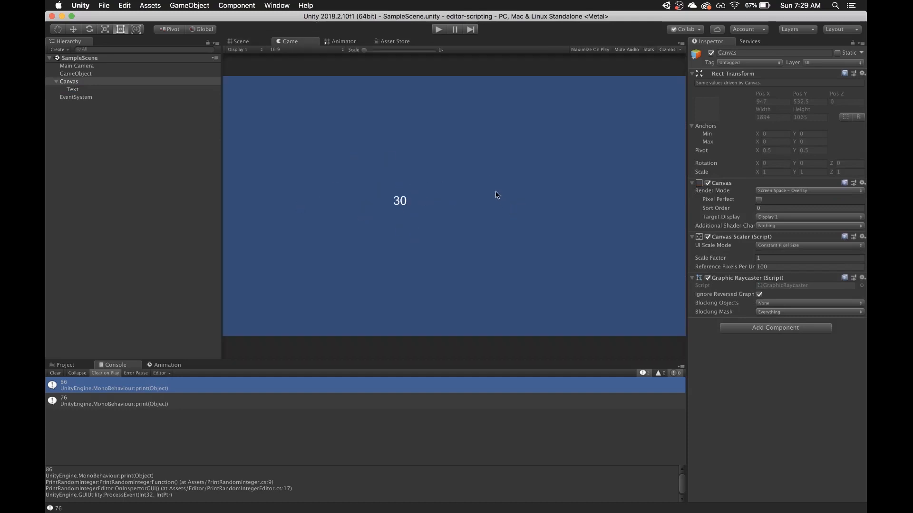
mouse_move(499, 187)
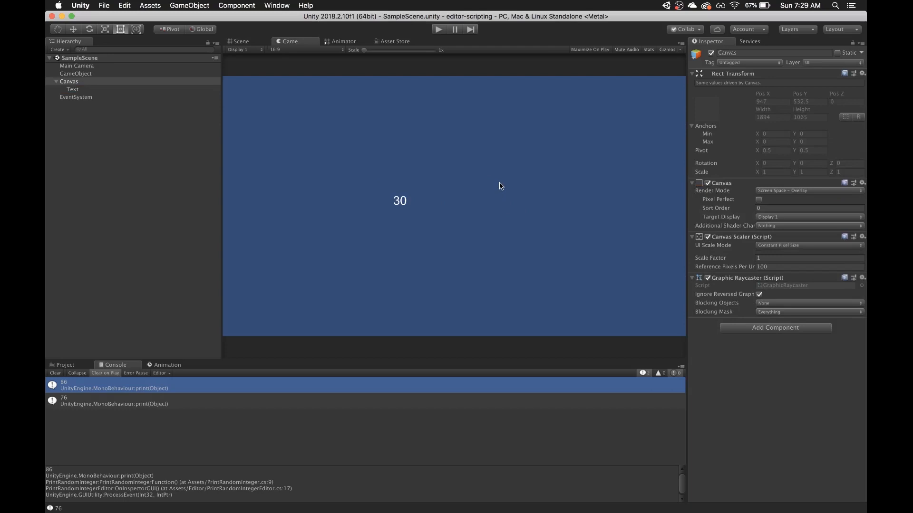